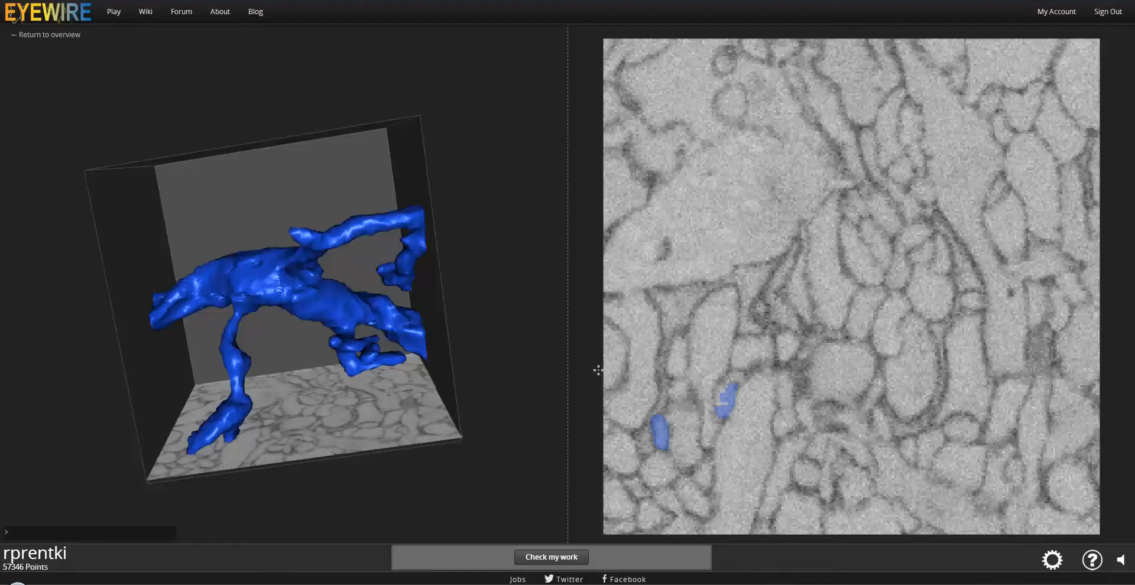
pyautogui.moveTo(588, 373)
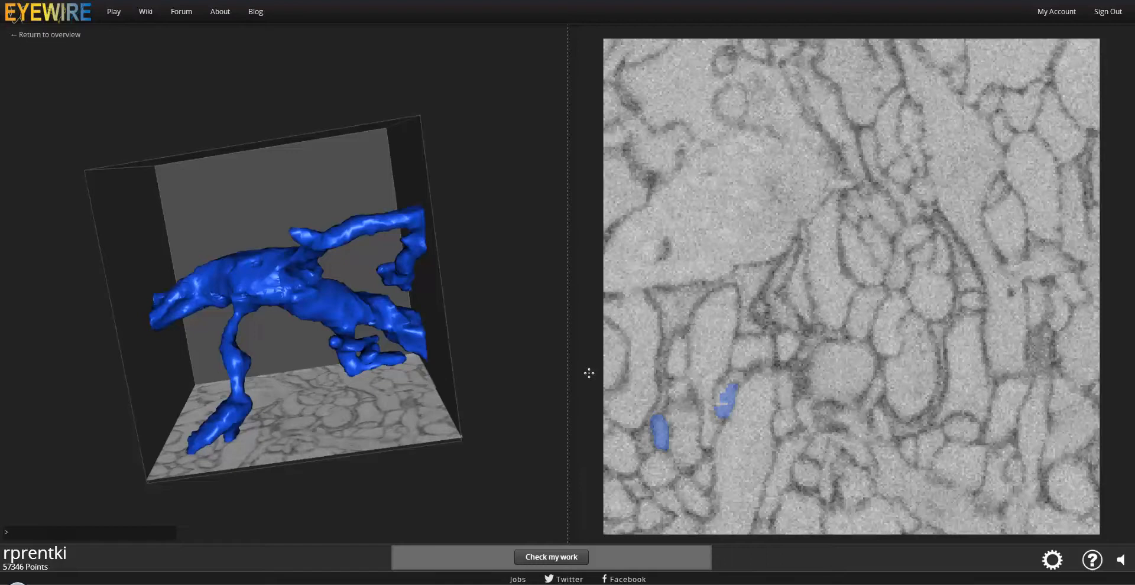
pyautogui.moveTo(172, 326)
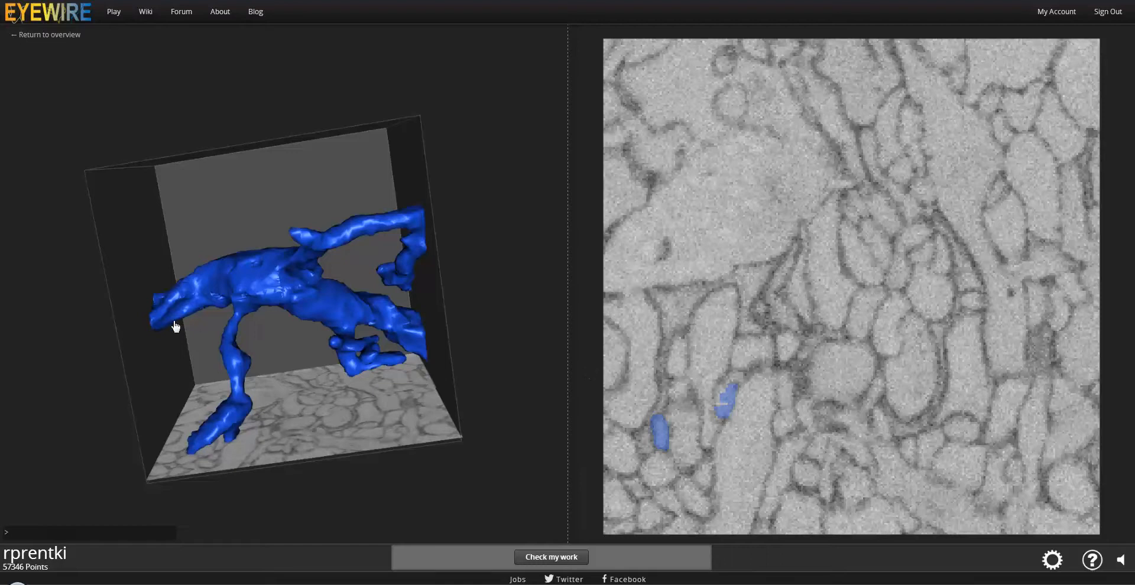
# Orbit the 3D reconstruction to look down on the blue neuron from above.
pyautogui.moveTo(173, 327); pyautogui.dragTo(241, 396)
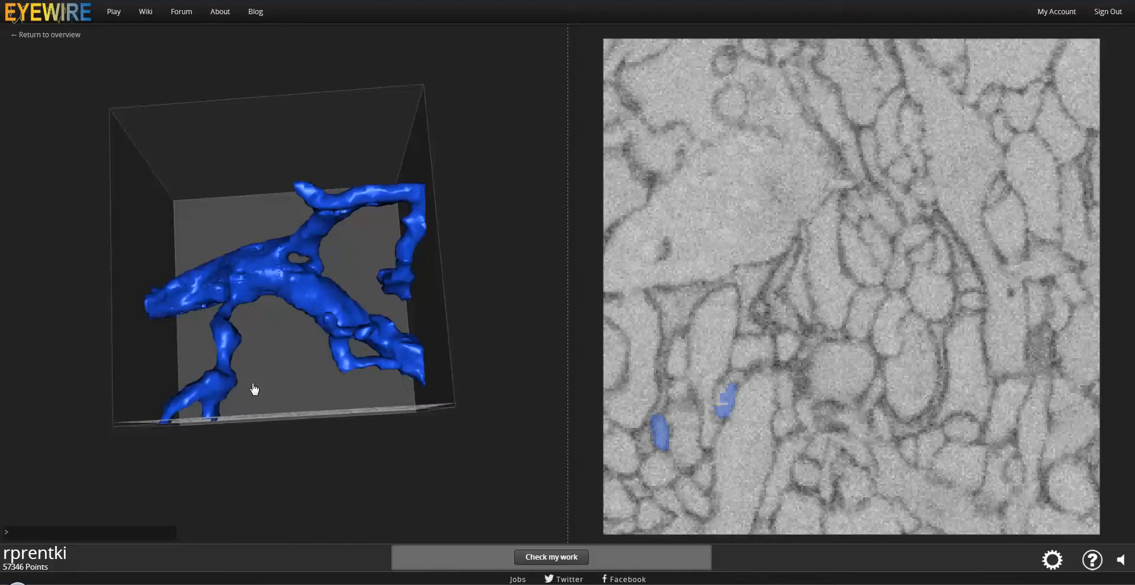
pyautogui.moveTo(262, 377)
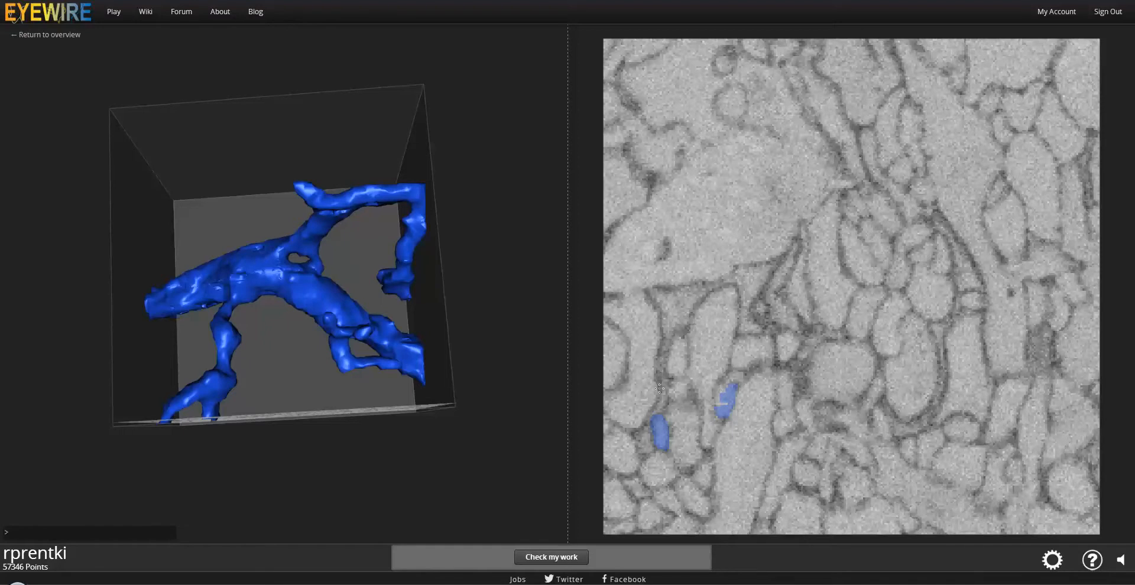
pyautogui.moveTo(723, 399)
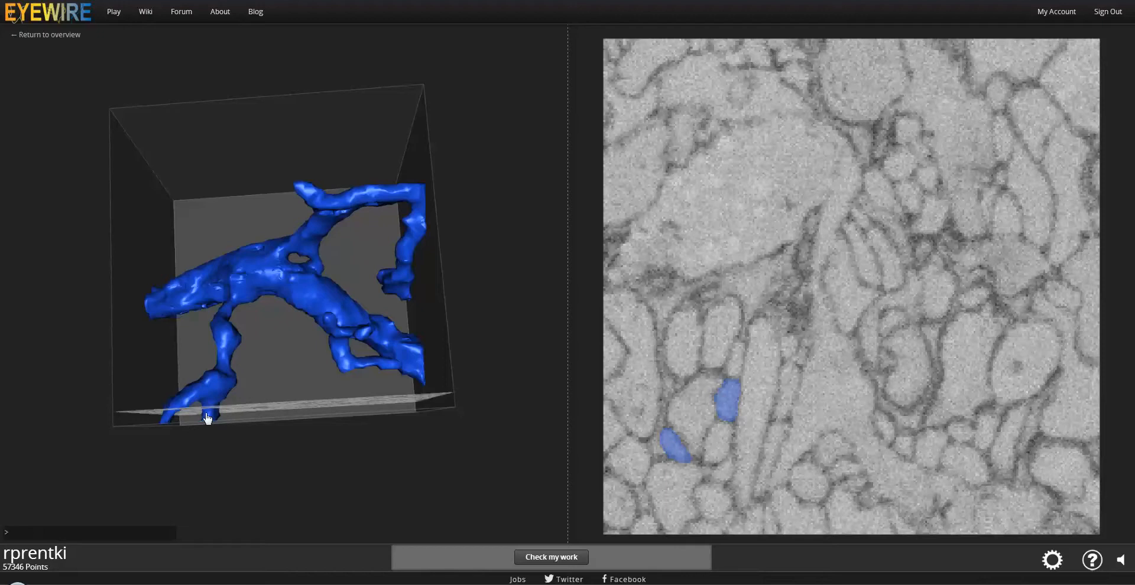
pyautogui.moveTo(212, 421)
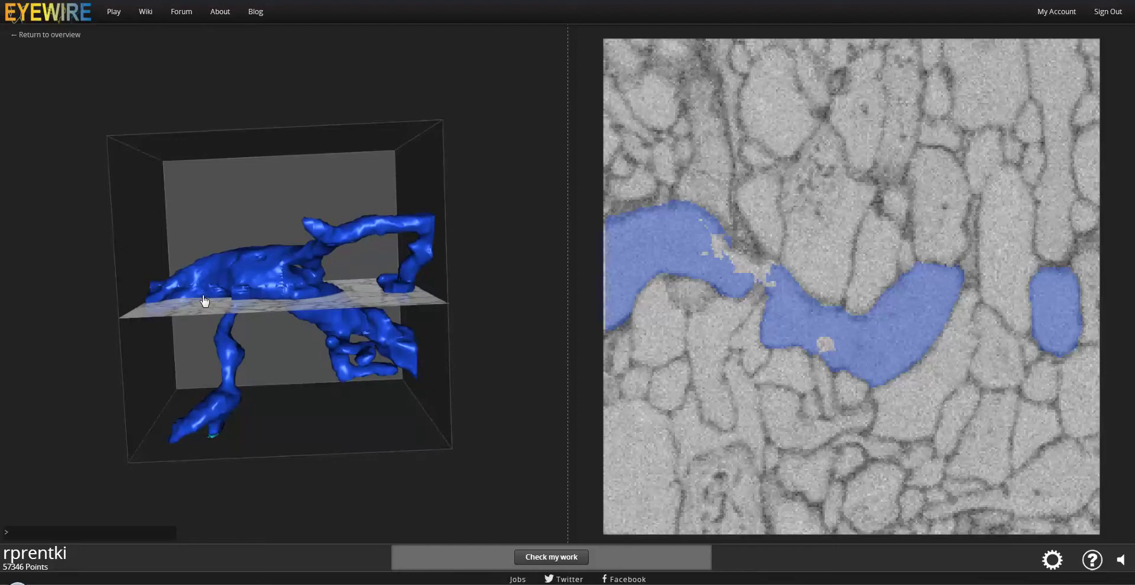
pyautogui.moveTo(583, 299)
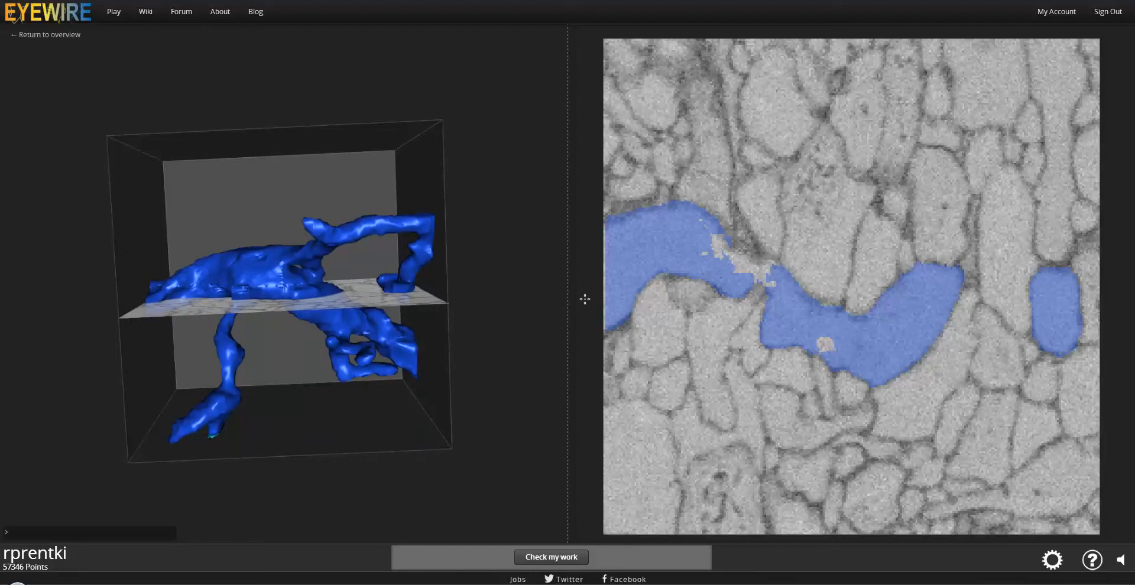
pyautogui.moveTo(313, 287)
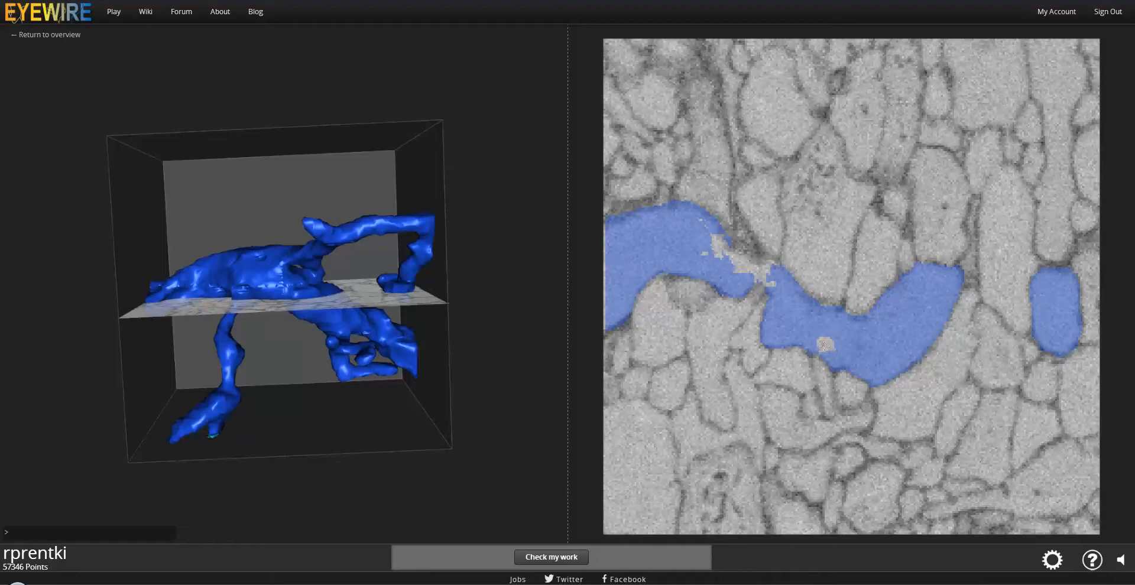
# Add the missing piece to the main branch, then move down to the next middle slices.
pyautogui.click(761, 272)
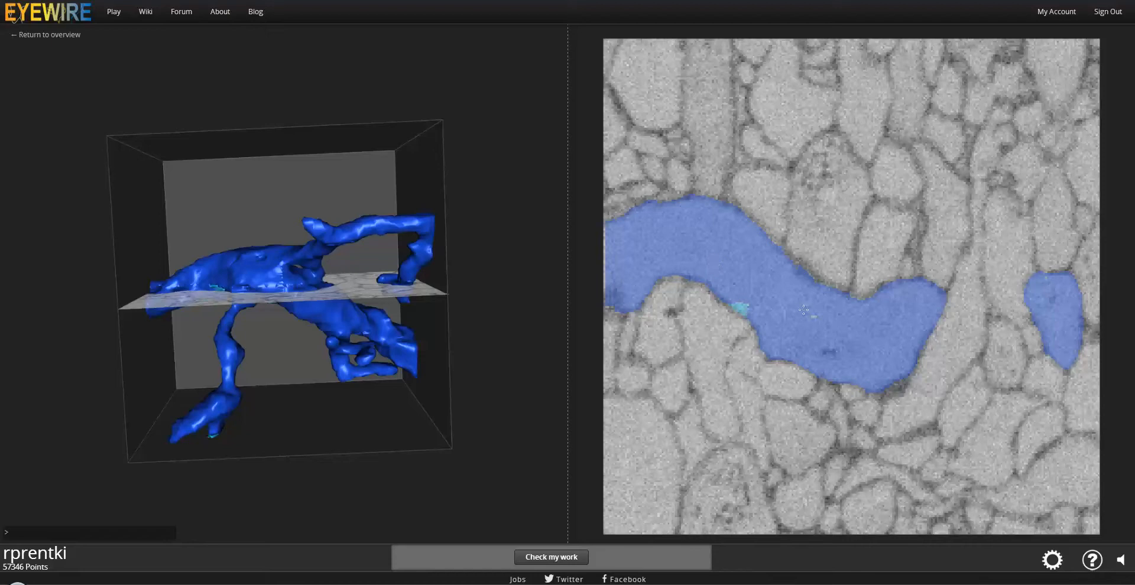
pyautogui.moveTo(814, 333)
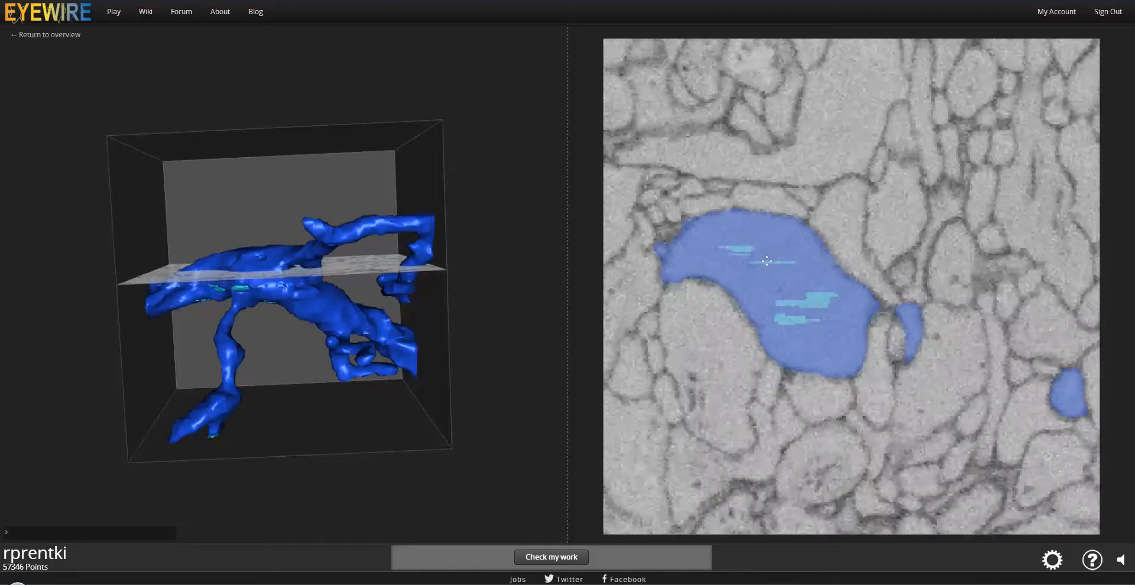
pyautogui.scroll(-3)
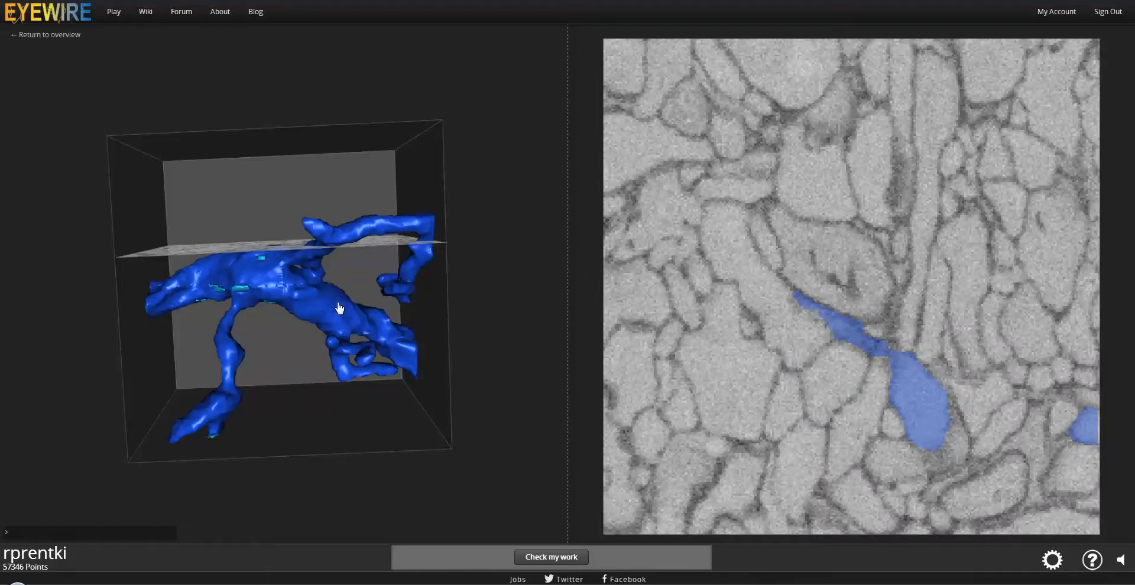
# Turn the 3D model and scroll down through slices to reach the unfilled right-side branch.
pyautogui.moveTo(341, 308); pyautogui.dragTo(326, 250)
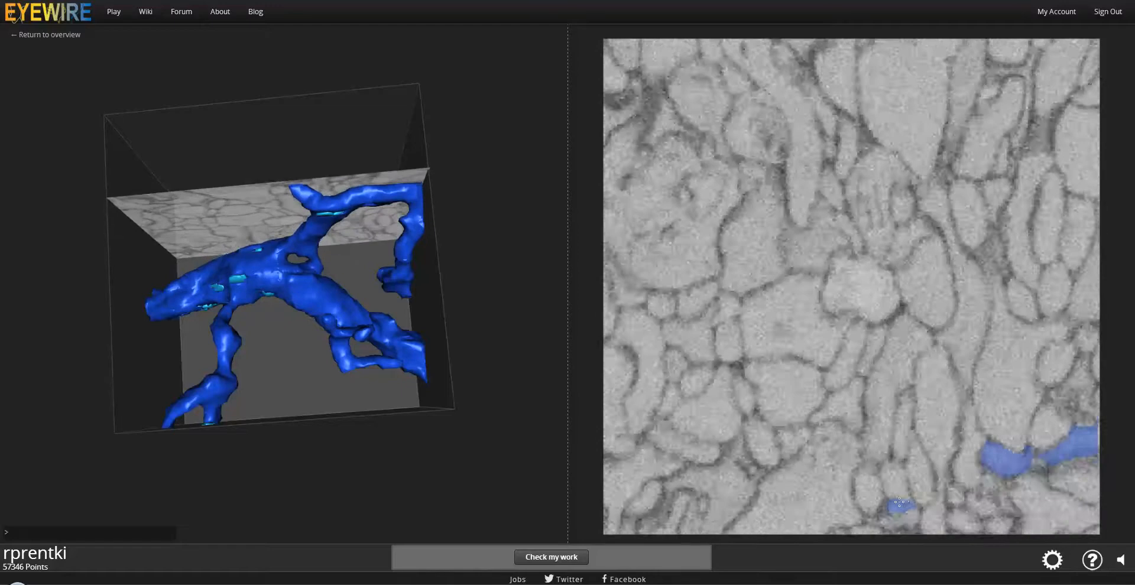
pyautogui.scroll(-3)
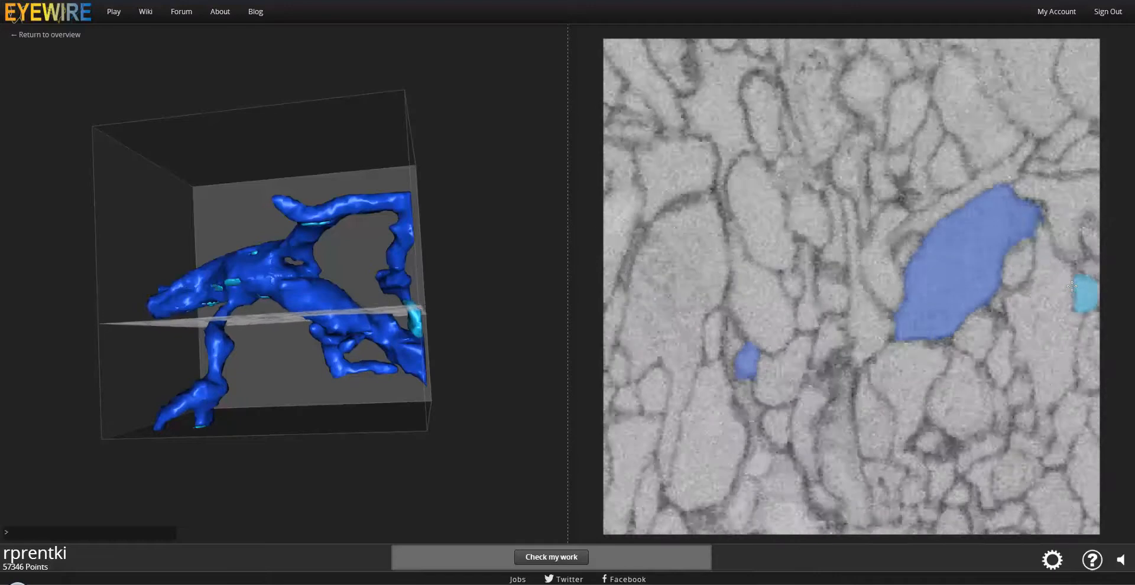
pyautogui.scroll(-3)
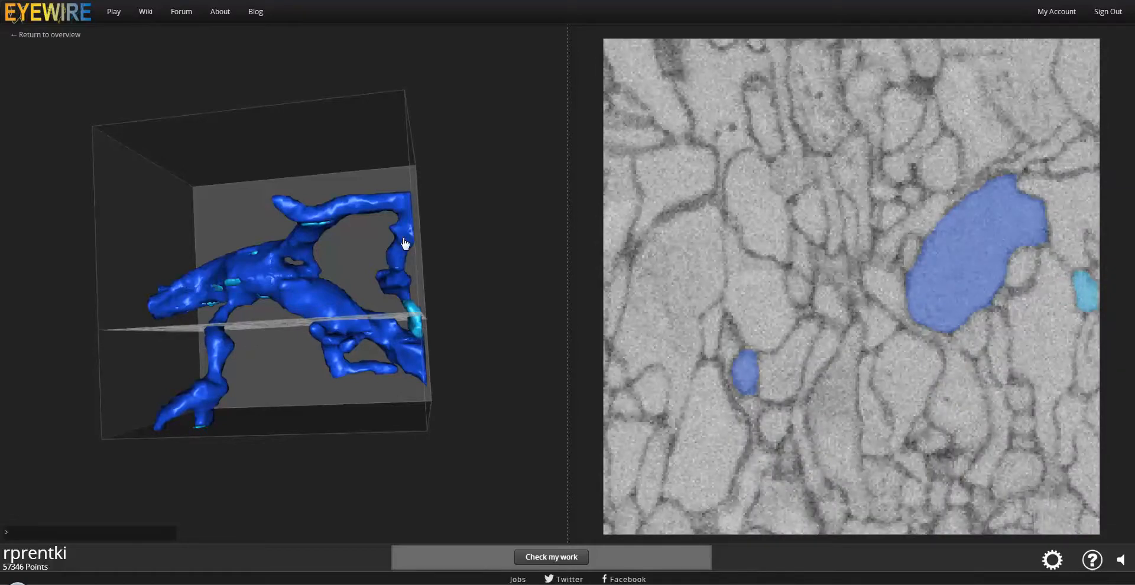
pyautogui.moveTo(287, 275)
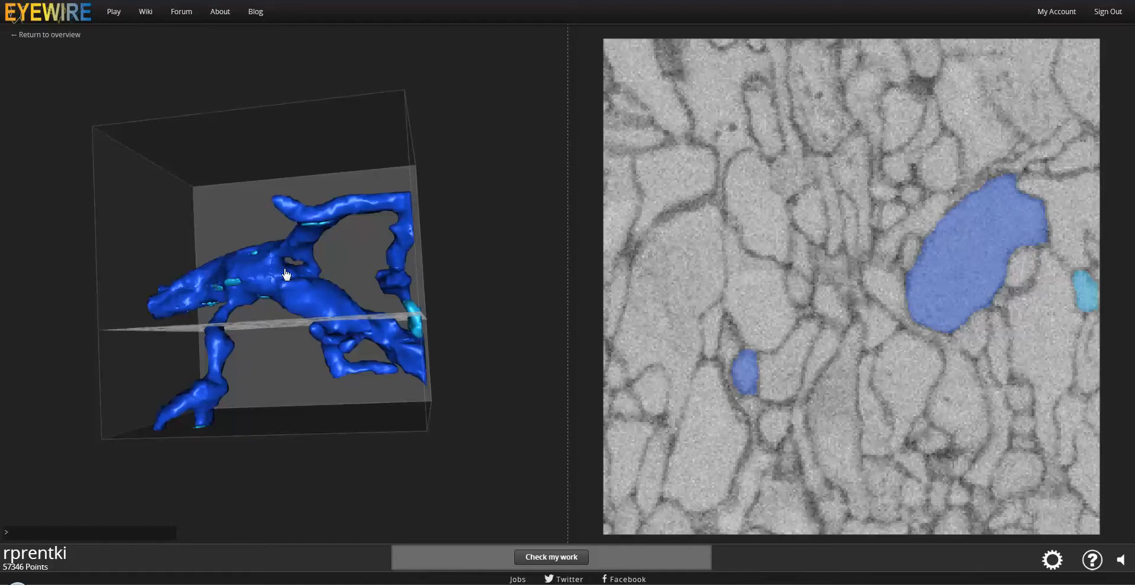
pyautogui.moveTo(289, 281)
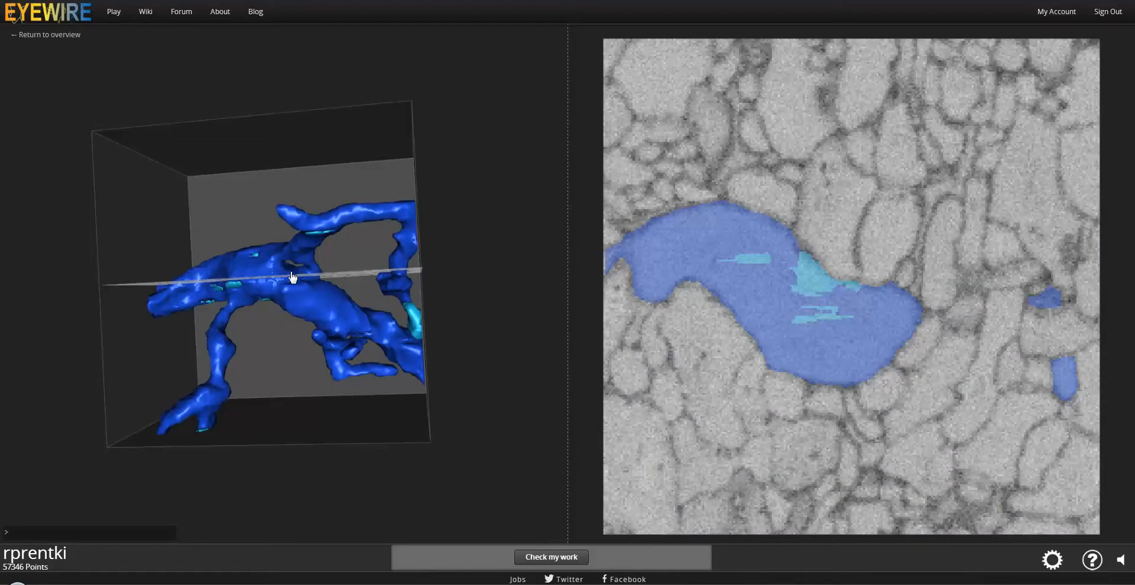
pyautogui.moveTo(295, 270)
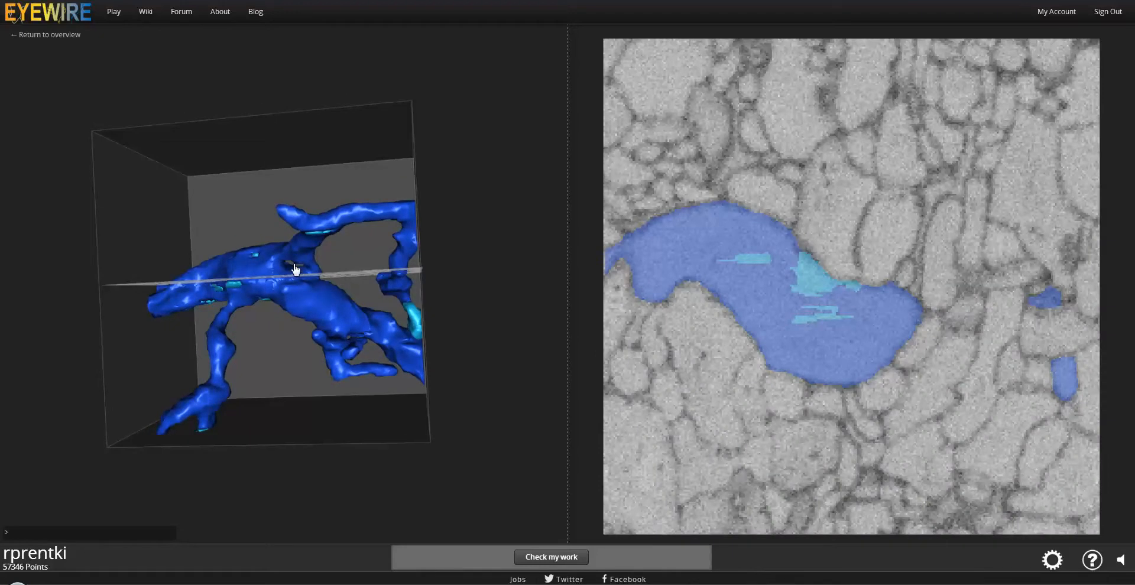
pyautogui.moveTo(302, 304)
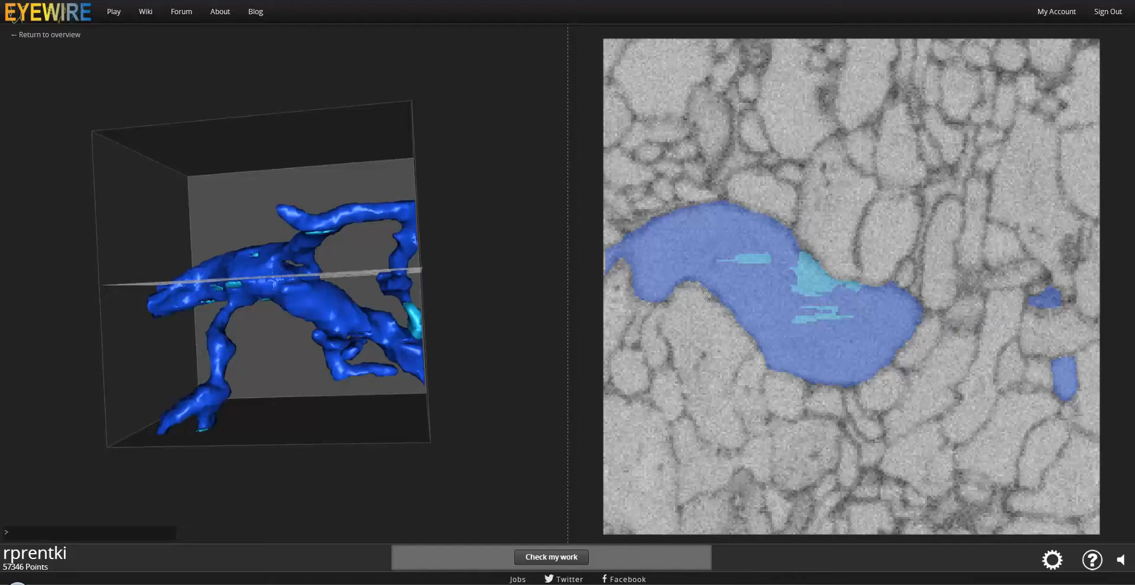
pyautogui.moveTo(309, 280)
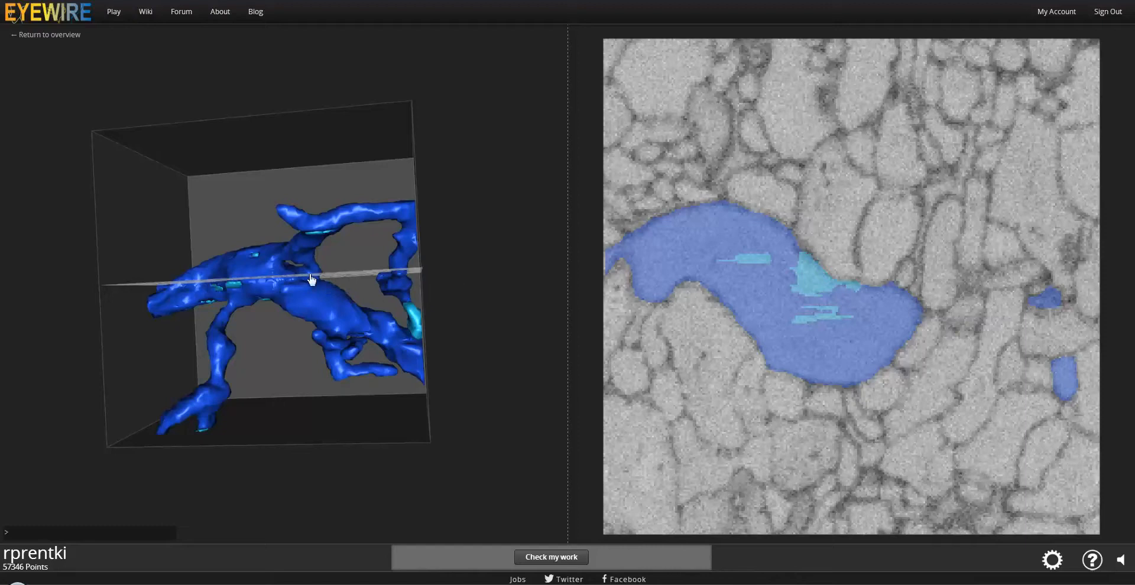
pyautogui.moveTo(302, 267)
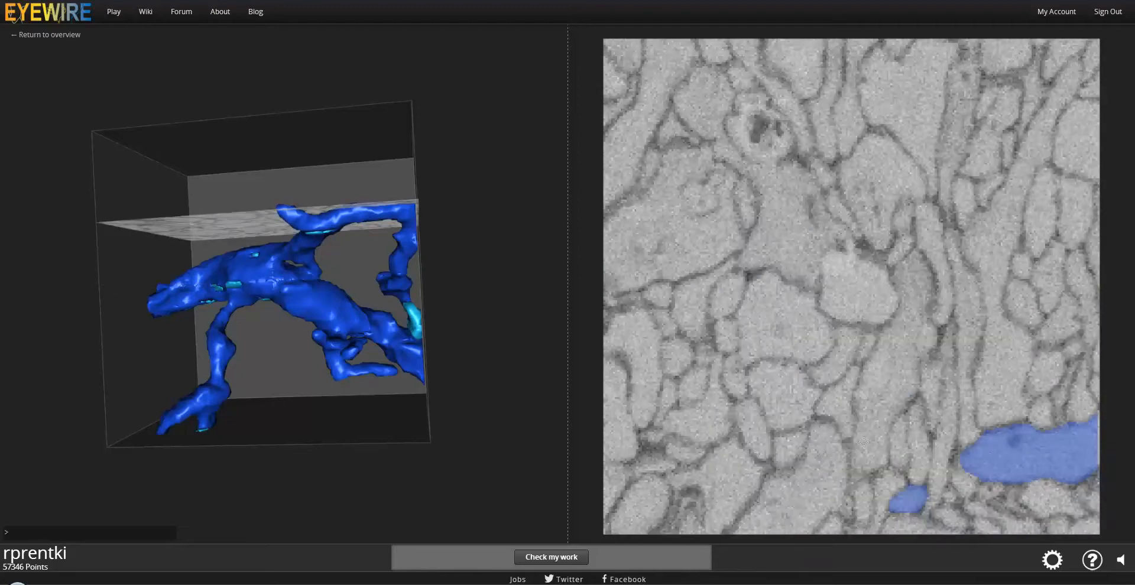
pyautogui.moveTo(295, 291)
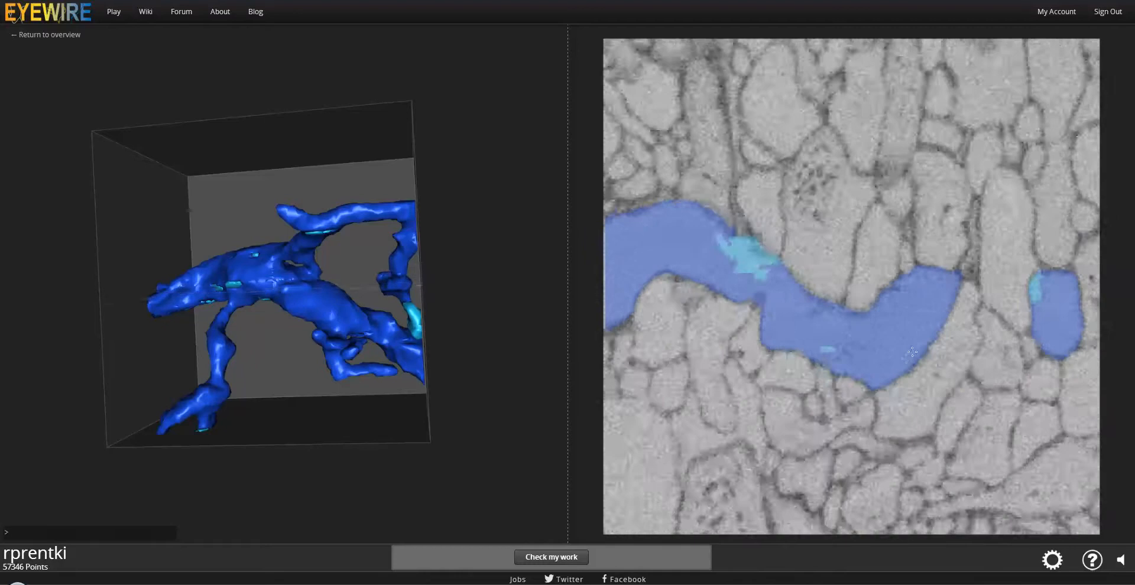
# Scroll down to the branch junction and add its missing piece to the neuron.
pyautogui.scroll(-3)
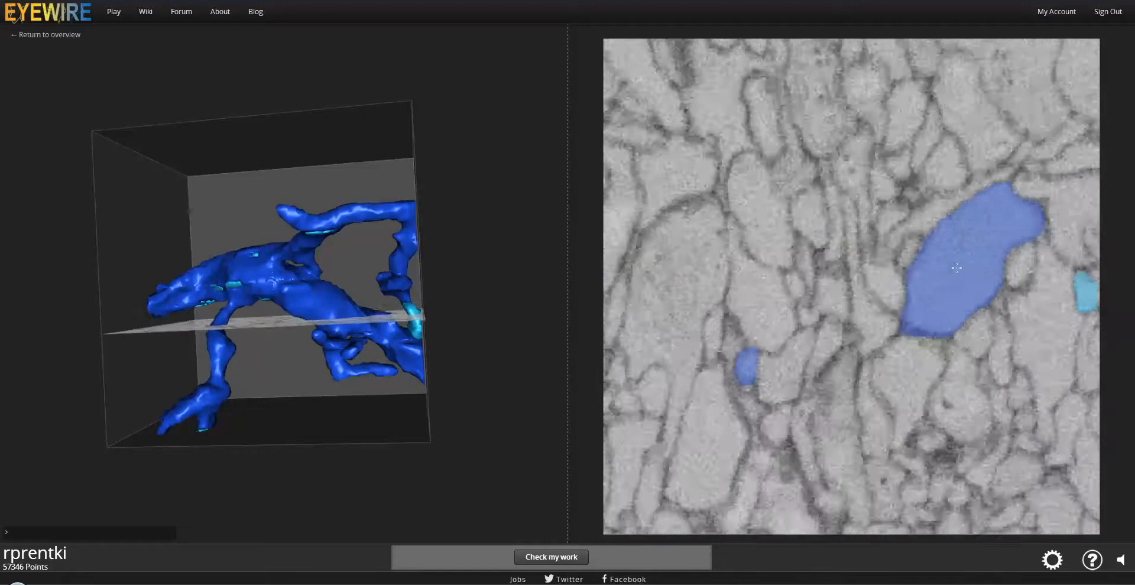
pyautogui.scroll(-3)
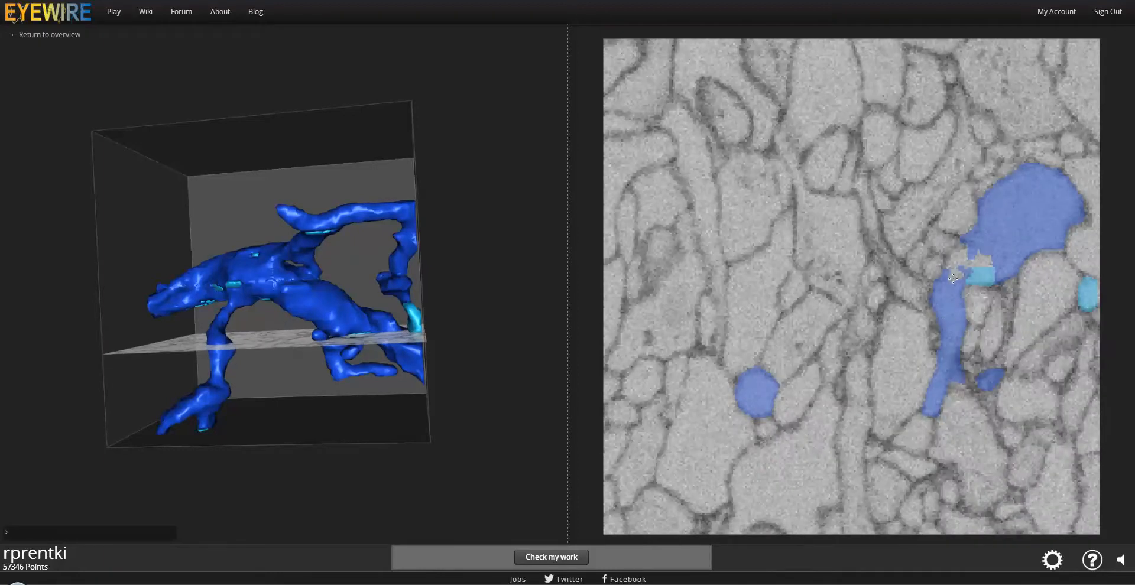
pyautogui.click(973, 274)
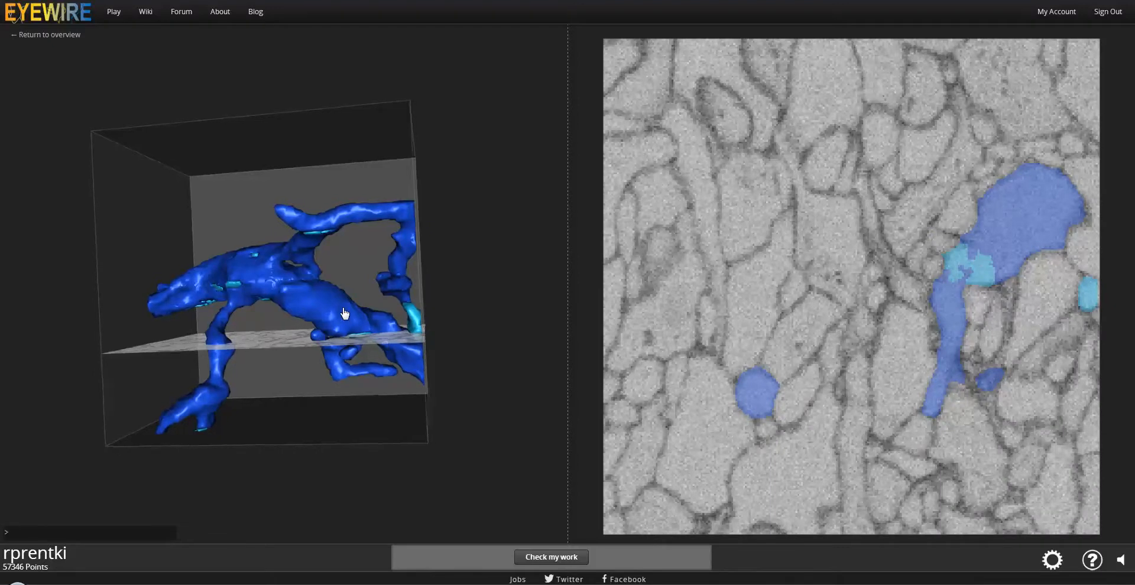
# Rotate, zoom and tilt the blue reconstruction to inspect the lower branches and tips.
pyautogui.moveTo(346, 314); pyautogui.dragTo(316, 374)
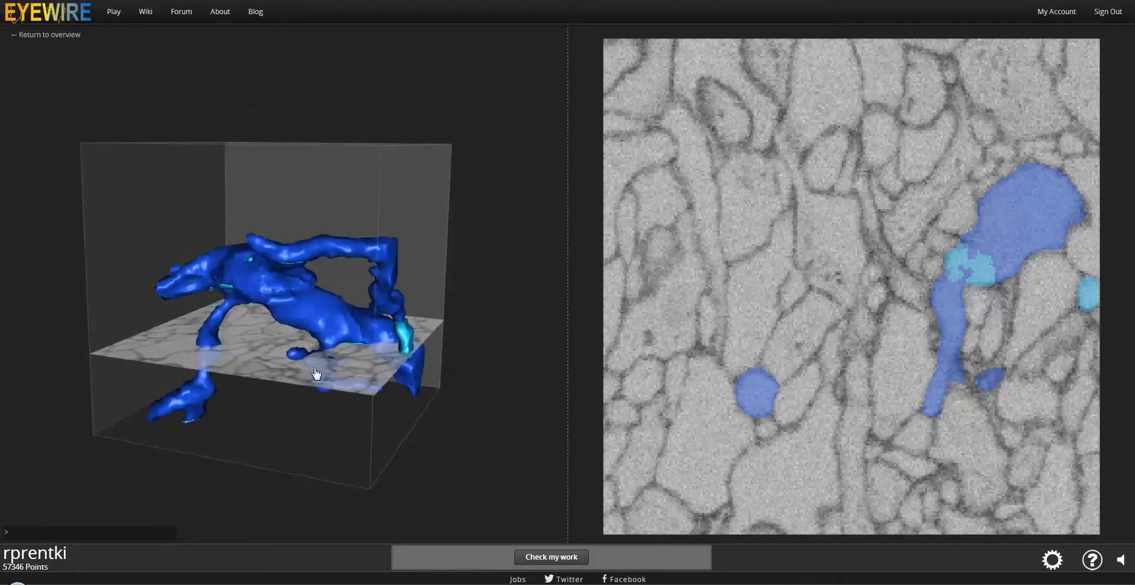
pyautogui.moveTo(315, 373); pyautogui.dragTo(333, 352)
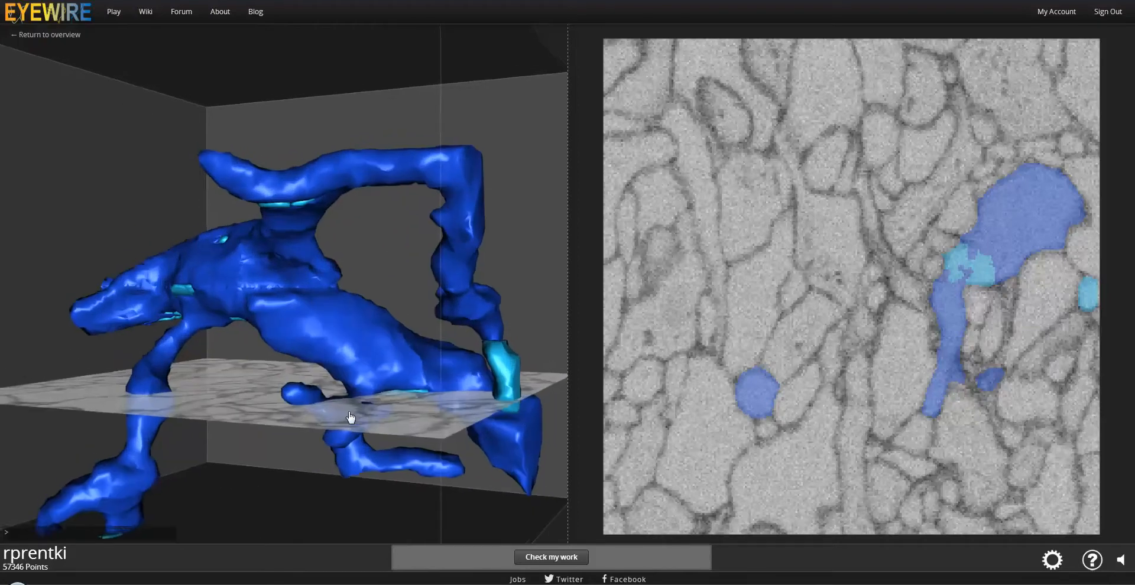
pyautogui.moveTo(351, 417); pyautogui.dragTo(322, 326)
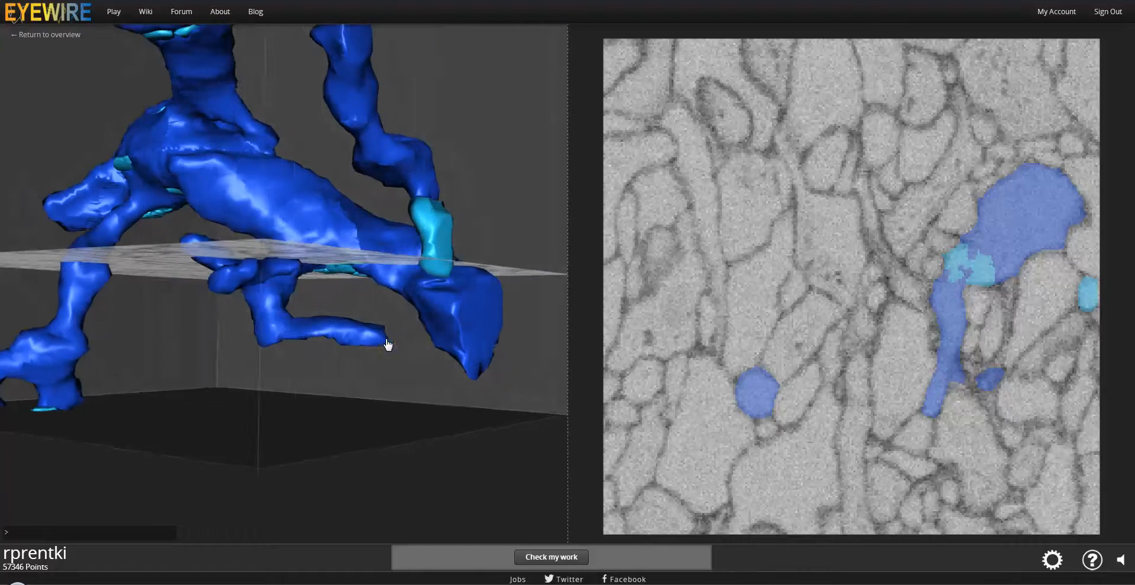
pyautogui.moveTo(388, 345); pyautogui.dragTo(446, 347)
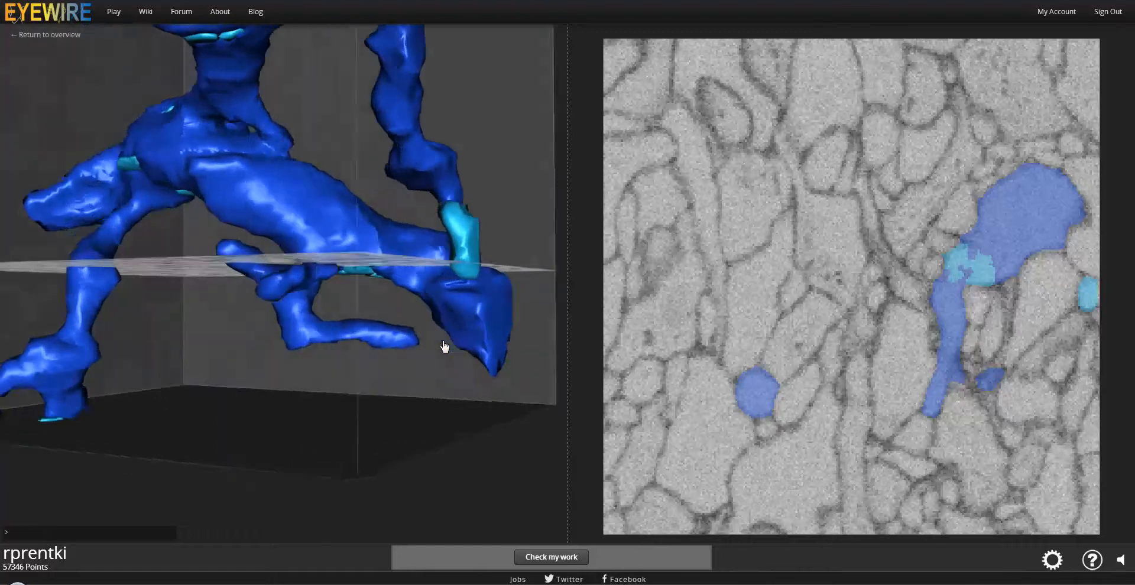
pyautogui.moveTo(445, 346); pyautogui.dragTo(469, 399)
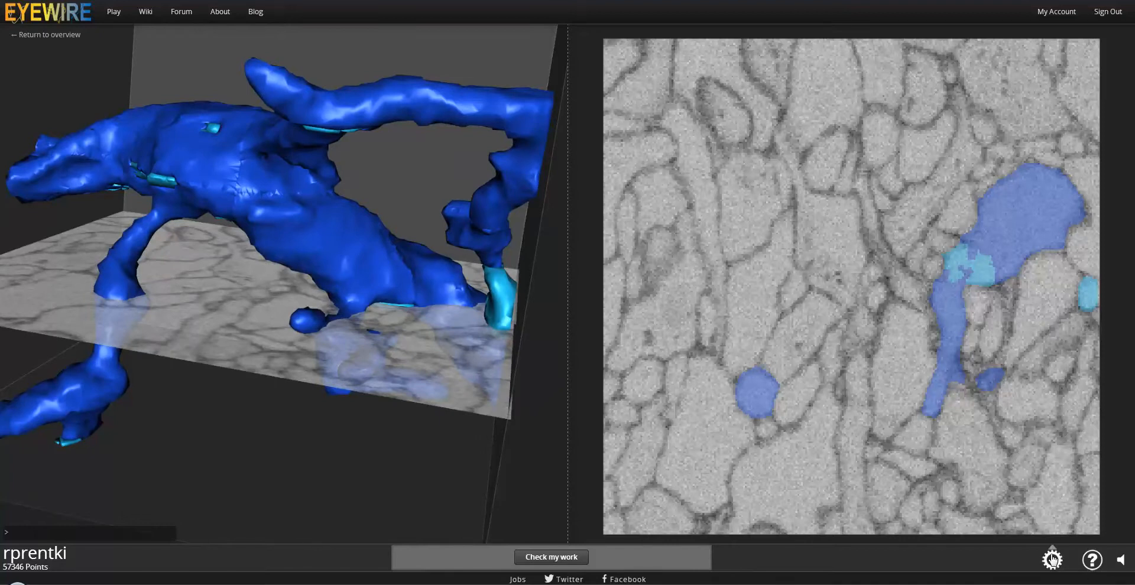
# Uncheck 'Show EM images in 3d' in Settings so the slice plane shows no imagery.
pyautogui.click(1052, 560)
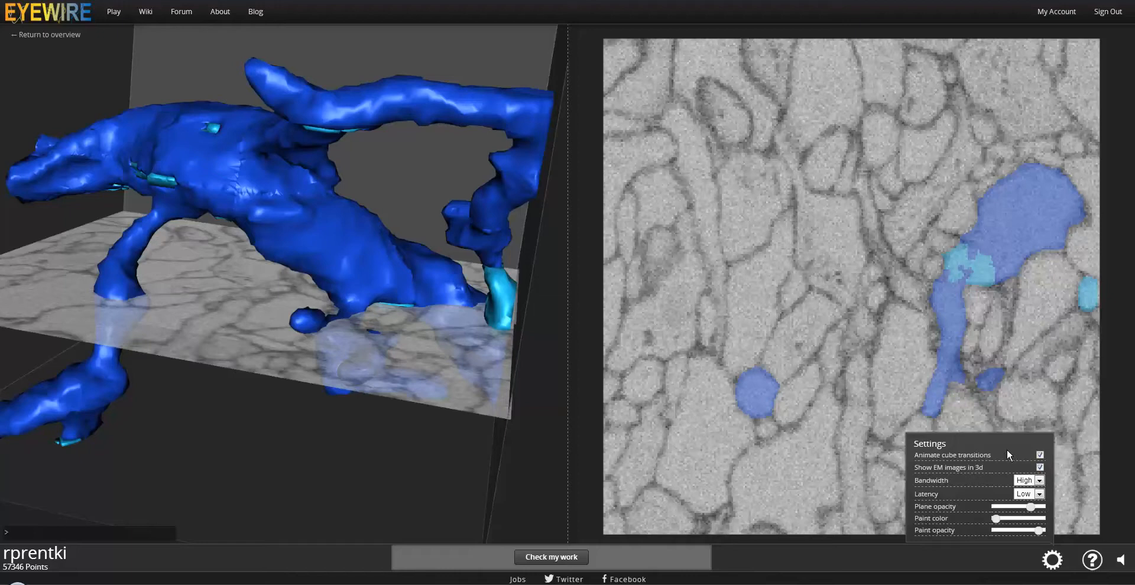
pyautogui.moveTo(250, 302)
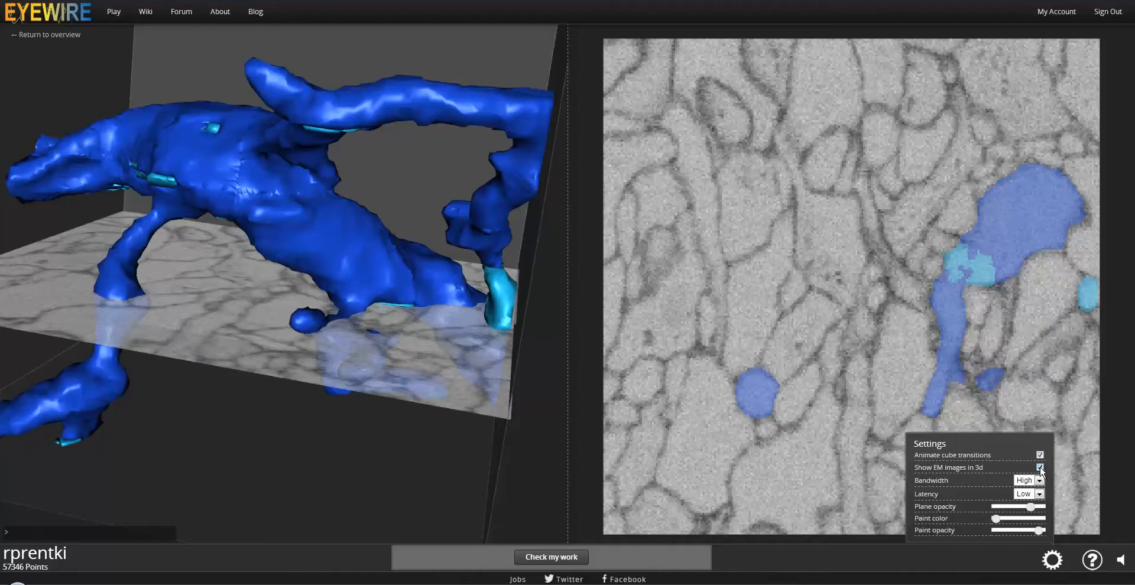
pyautogui.click(1040, 468)
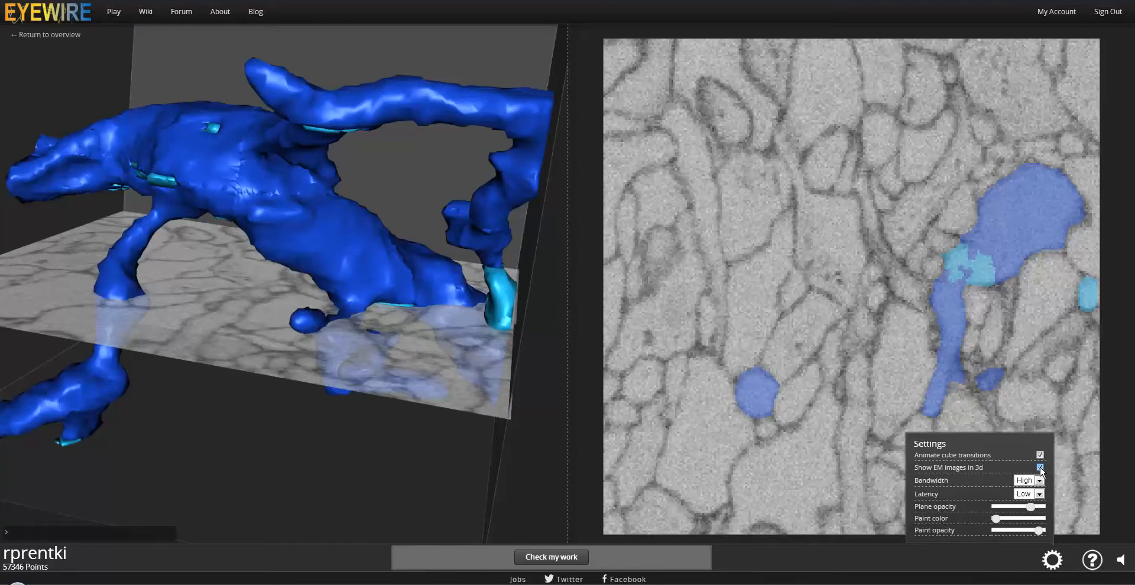
pyautogui.click(1041, 468)
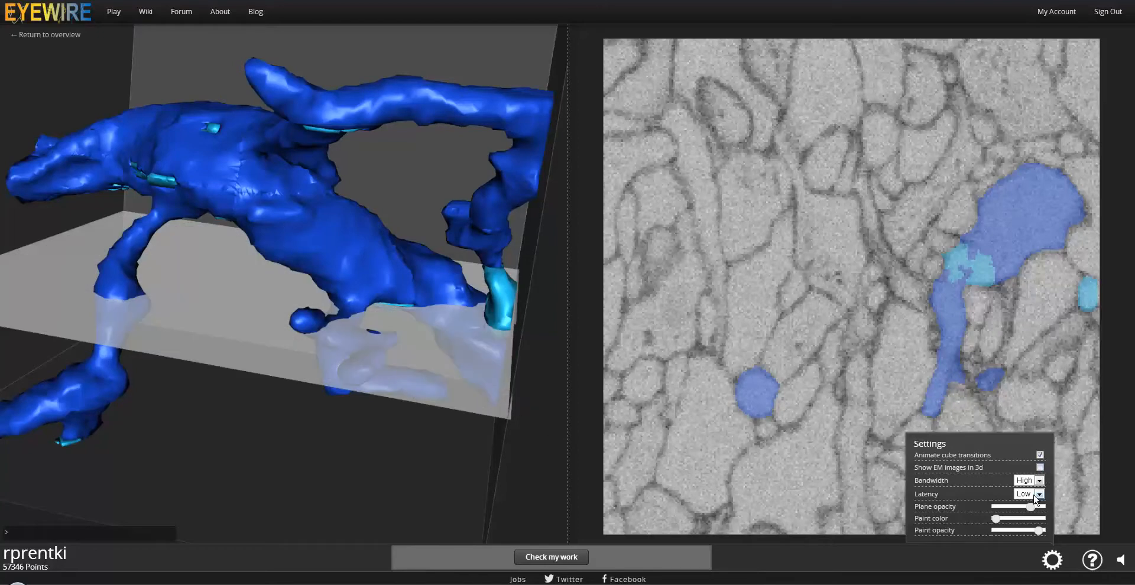
pyautogui.moveTo(985, 519)
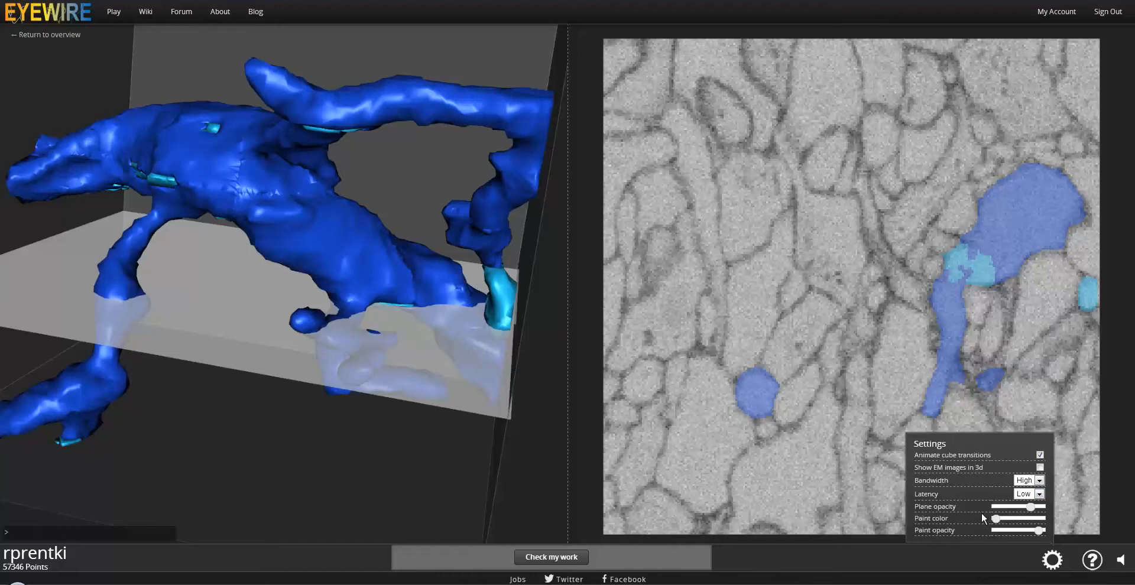
pyautogui.moveTo(989, 512)
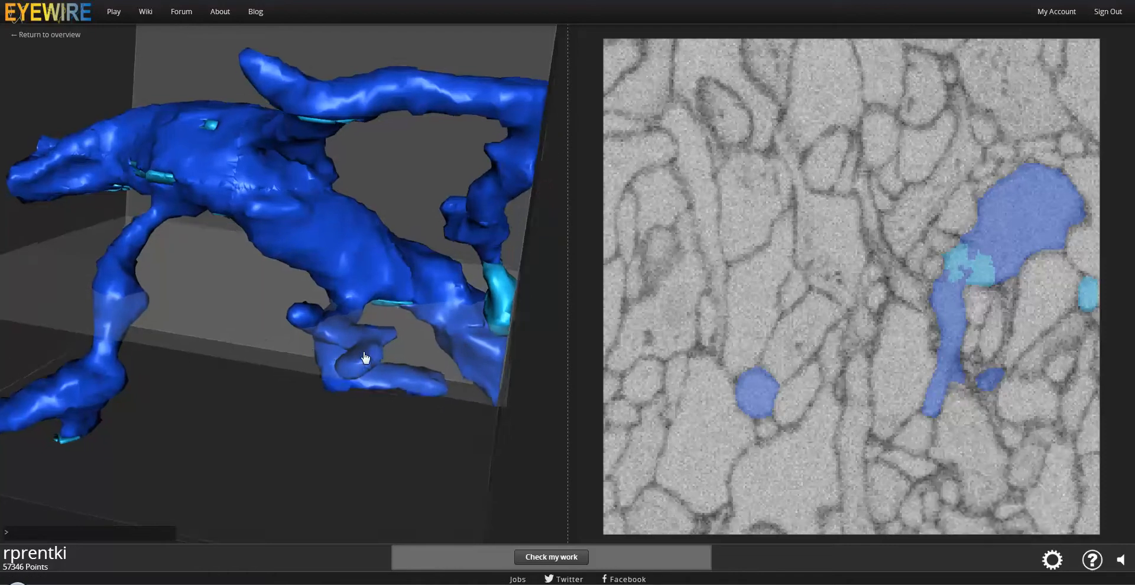
pyautogui.moveTo(365, 354); pyautogui.dragTo(430, 360)
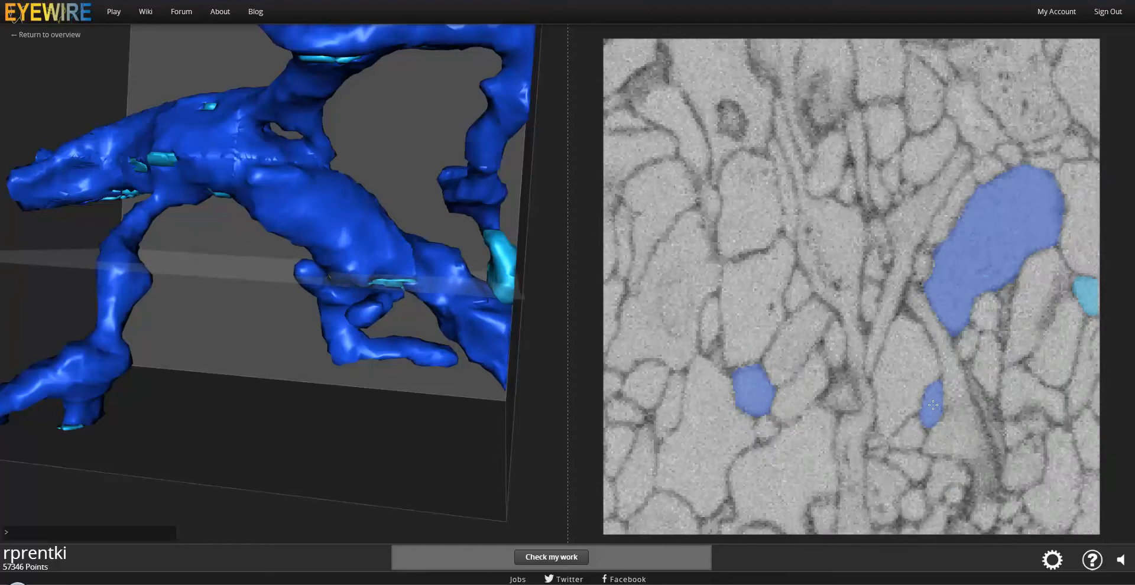
pyautogui.scroll(-3)
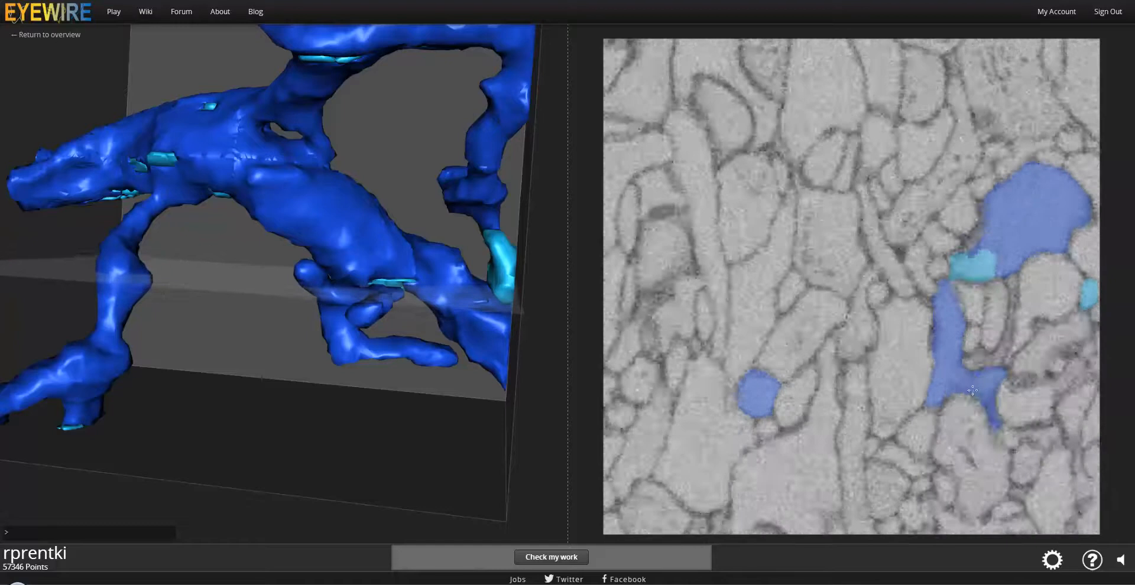
pyautogui.scroll(-3)
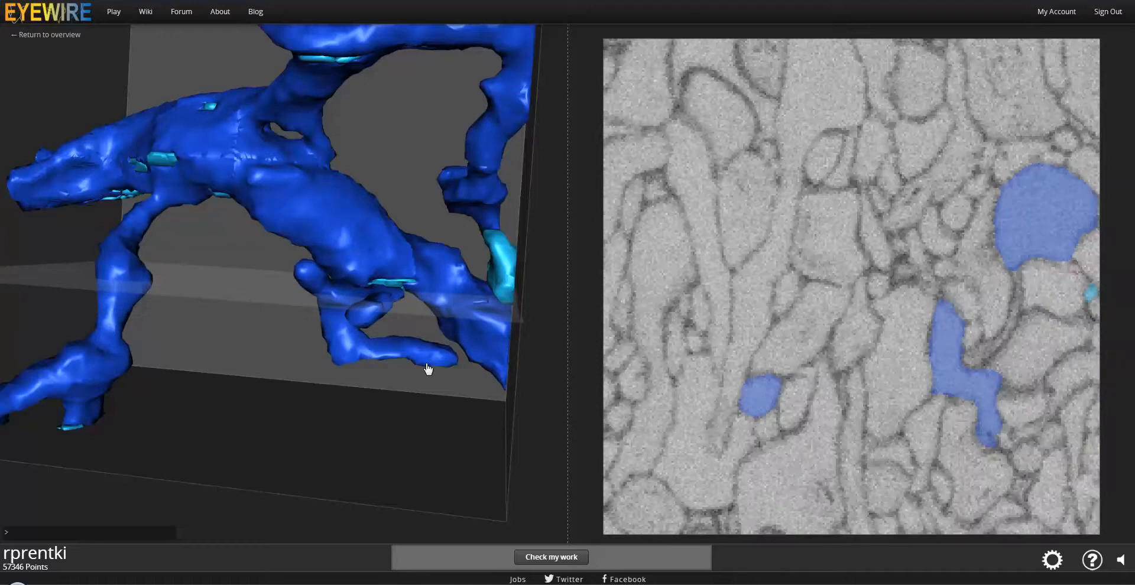
pyautogui.moveTo(373, 326)
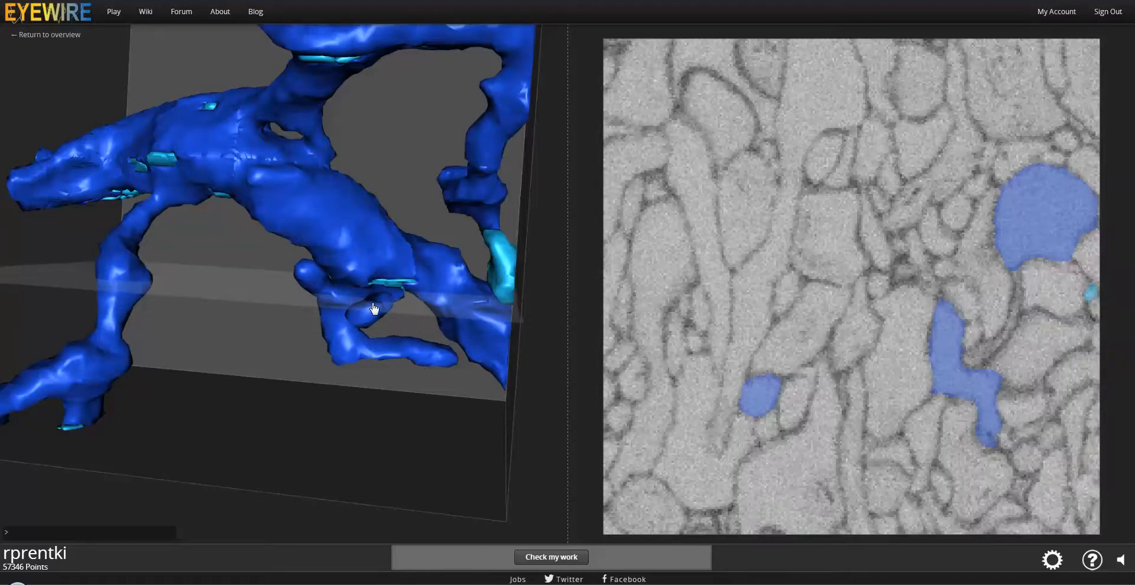
pyautogui.moveTo(439, 303)
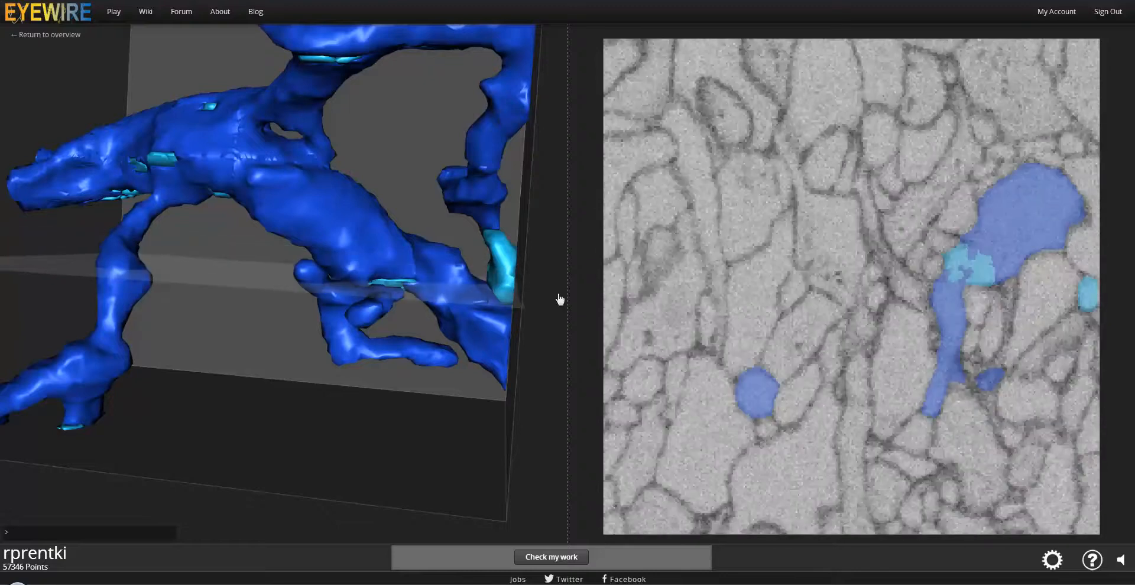
pyautogui.moveTo(560, 300); pyautogui.dragTo(361, 353)
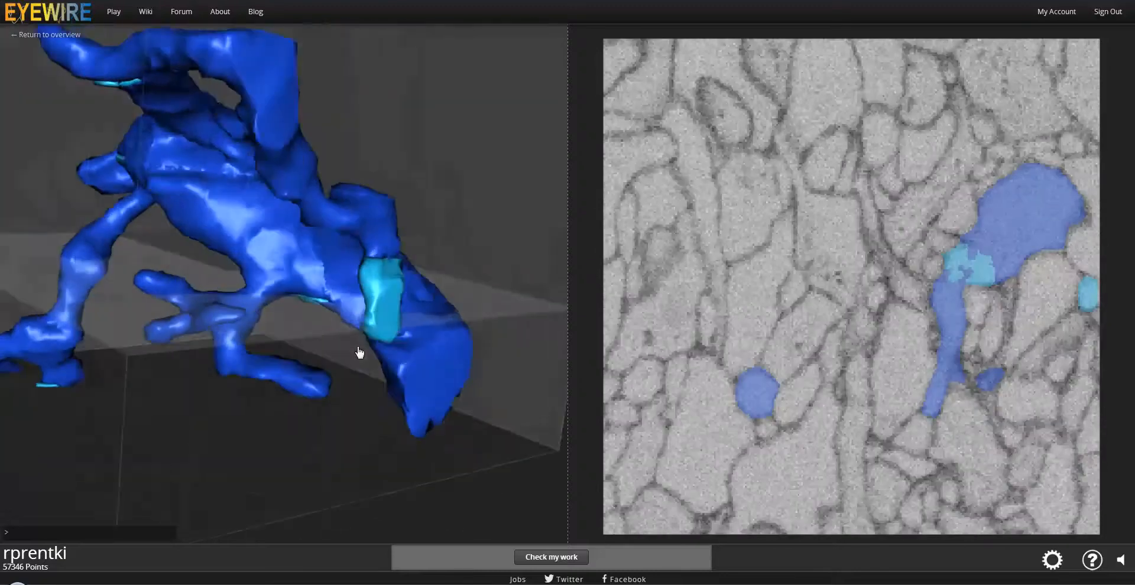
pyautogui.moveTo(361, 353); pyautogui.dragTo(238, 411)
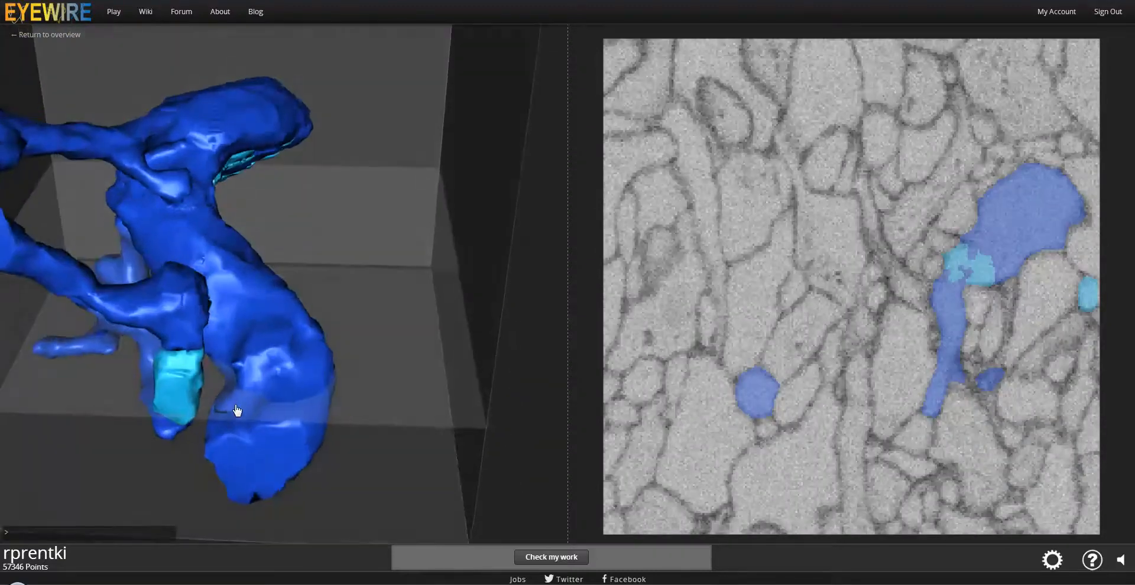
pyautogui.moveTo(238, 411); pyautogui.dragTo(449, 384)
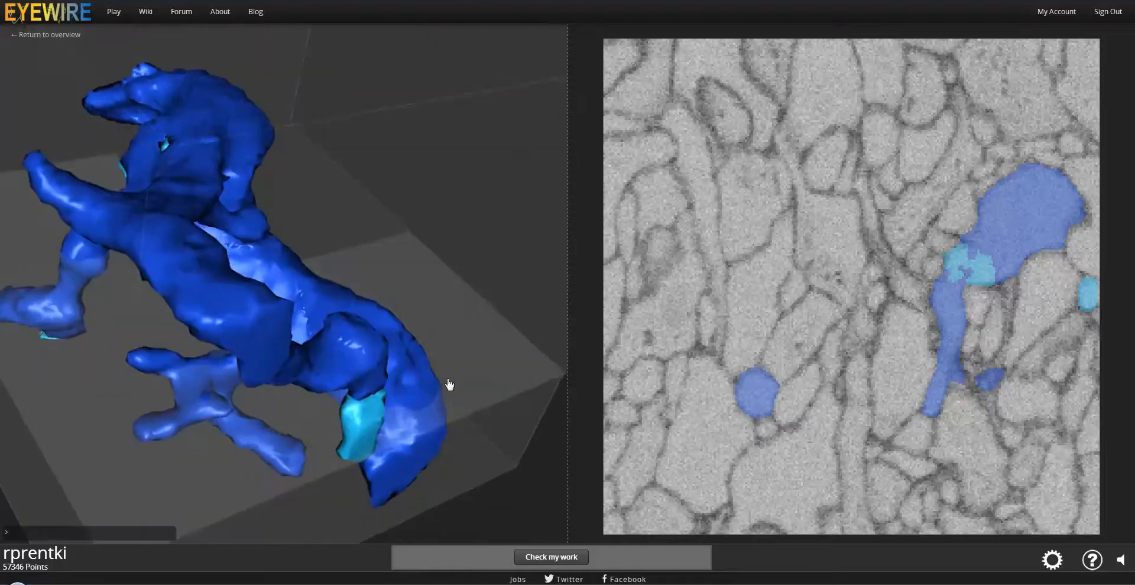
pyautogui.moveTo(449, 384); pyautogui.dragTo(354, 311)
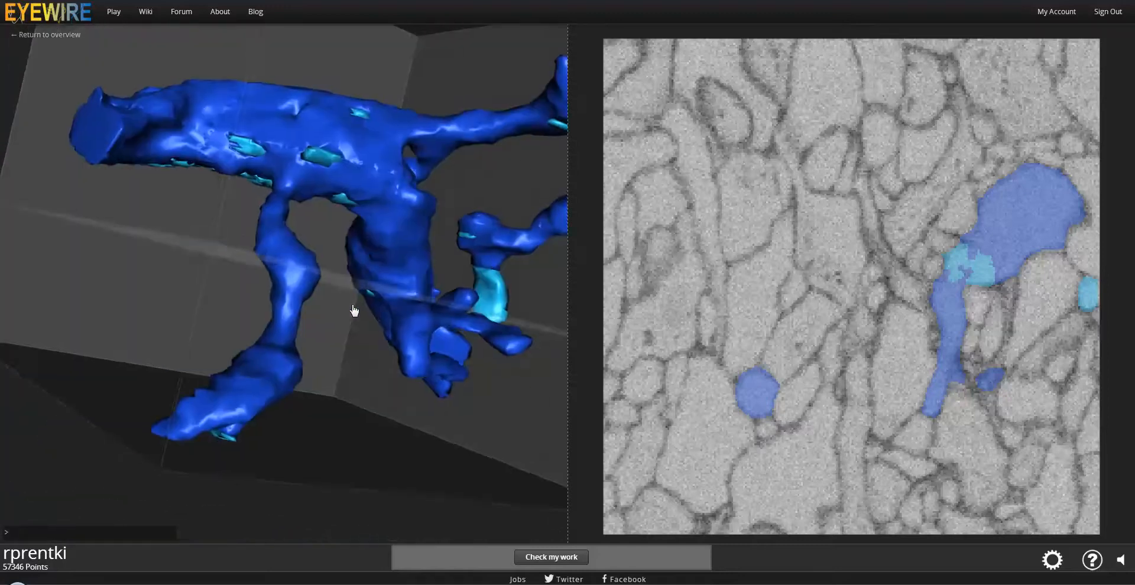